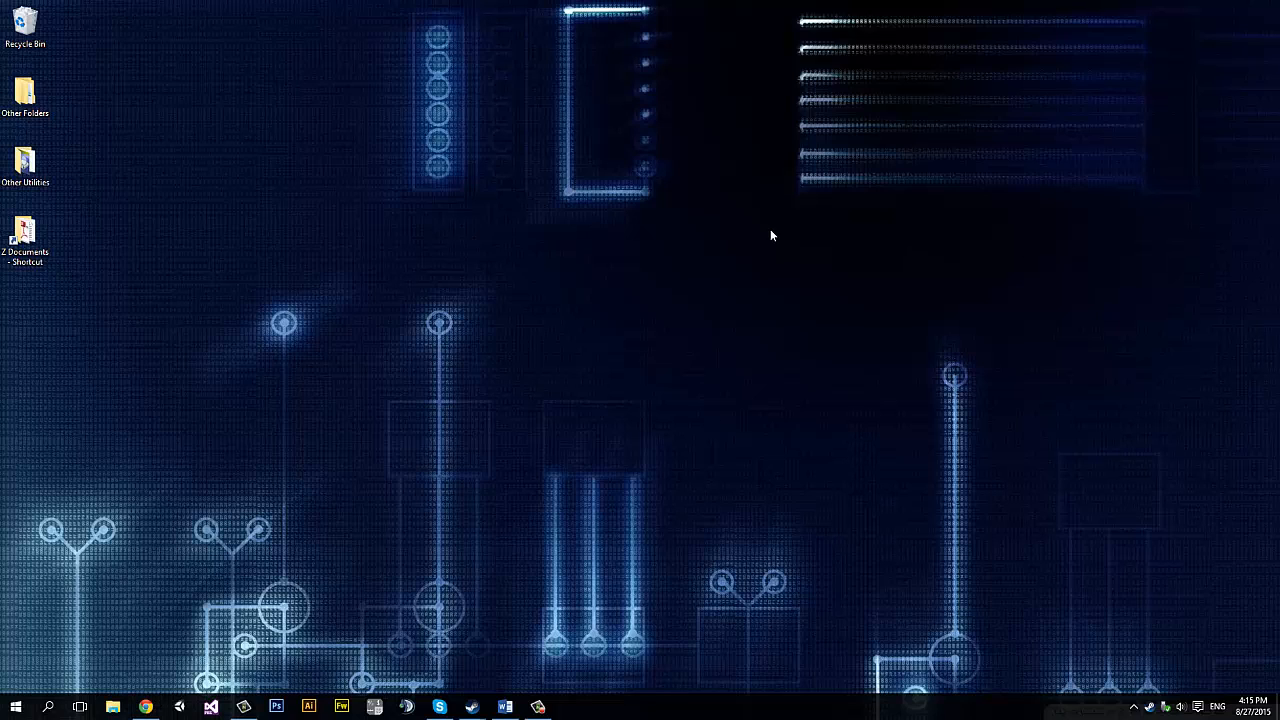
mouse_move(450, 233)
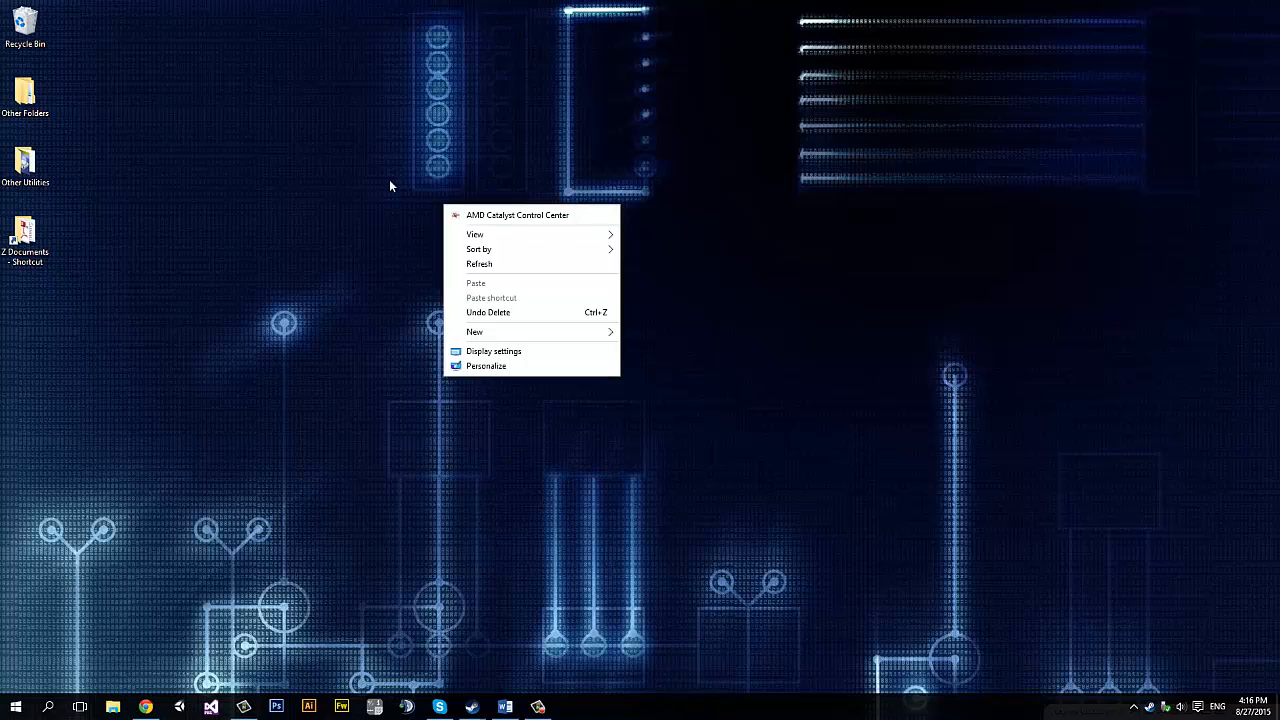
mouse_move(255, 463)
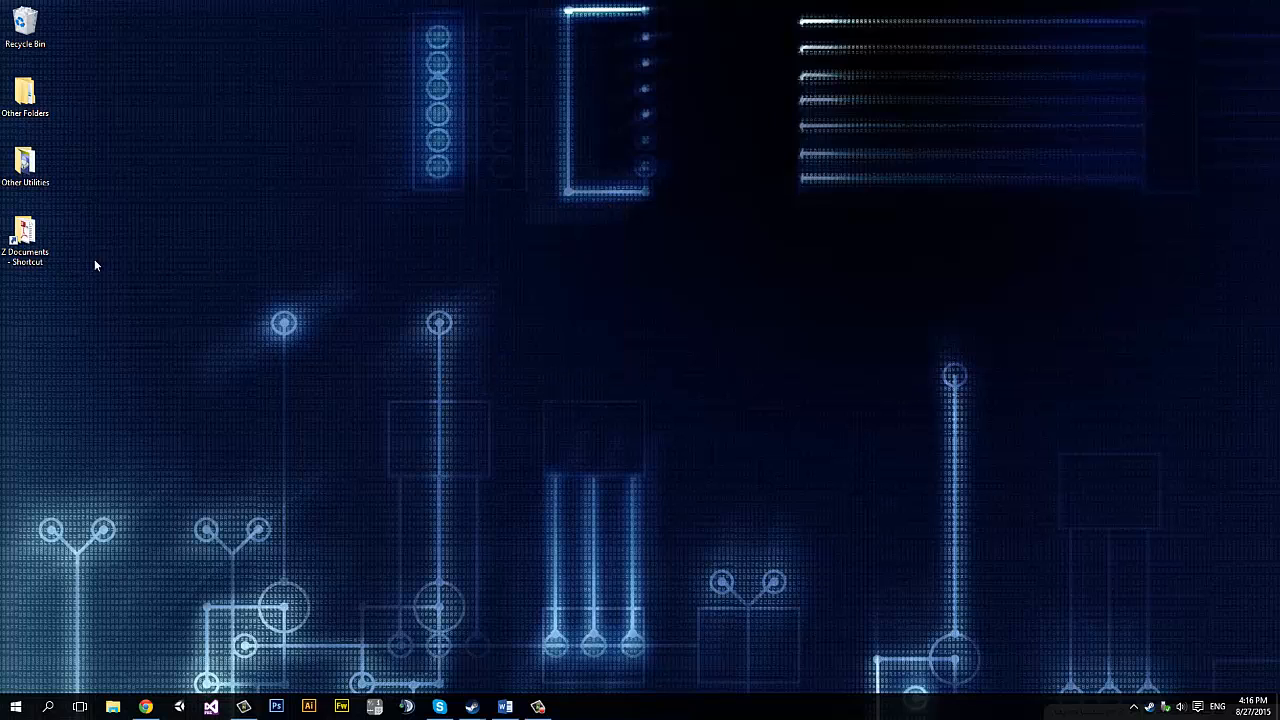
mouse_move(483, 312)
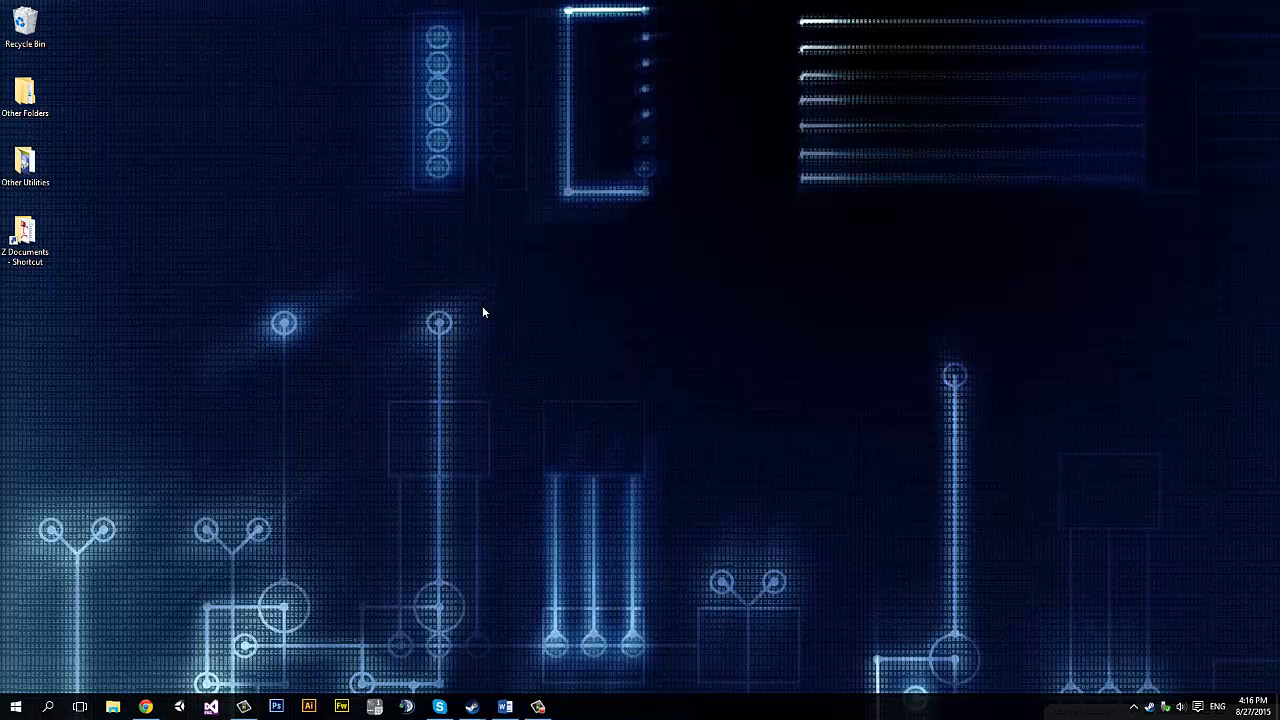
mouse_move(659, 707)
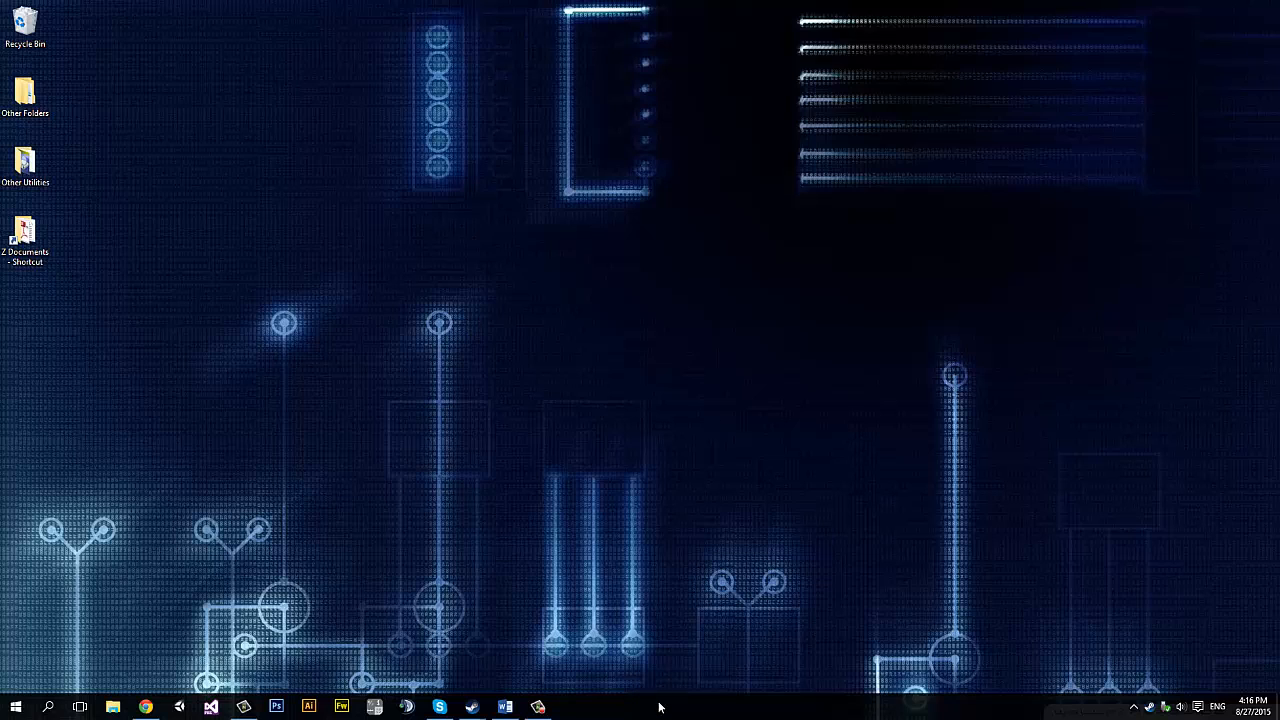
mouse_move(922, 702)
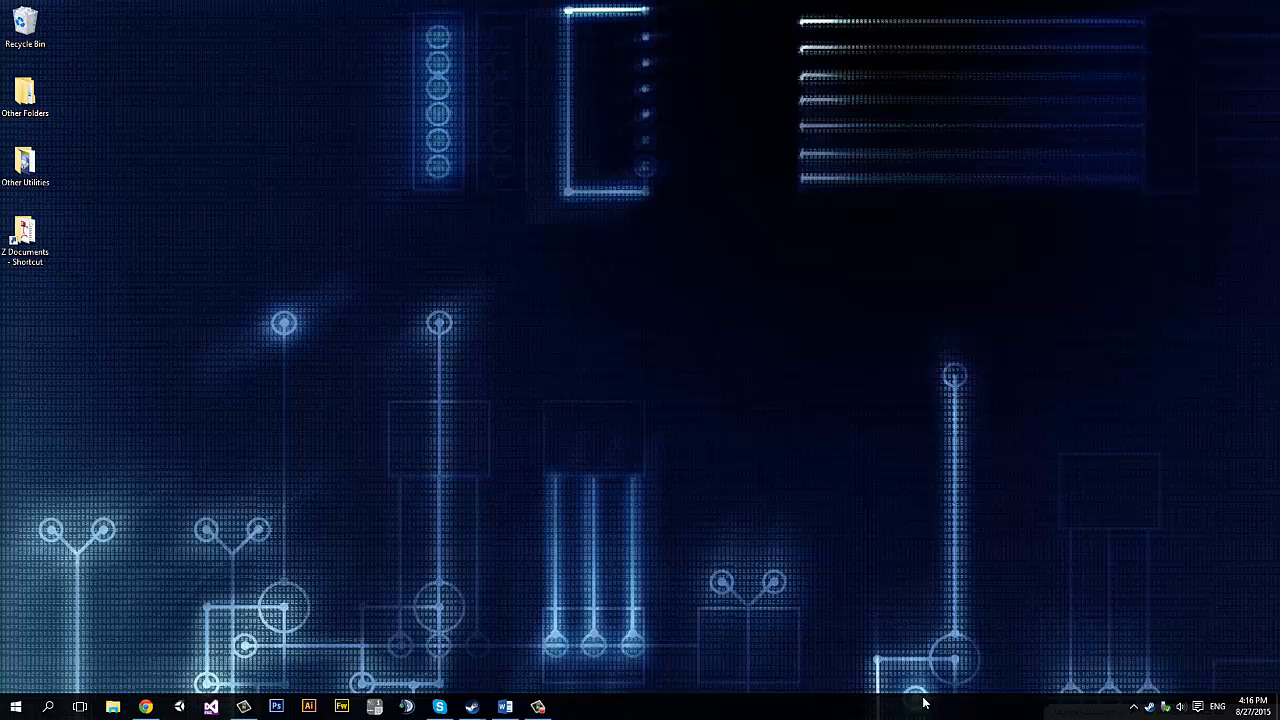
mouse_move(620, 463)
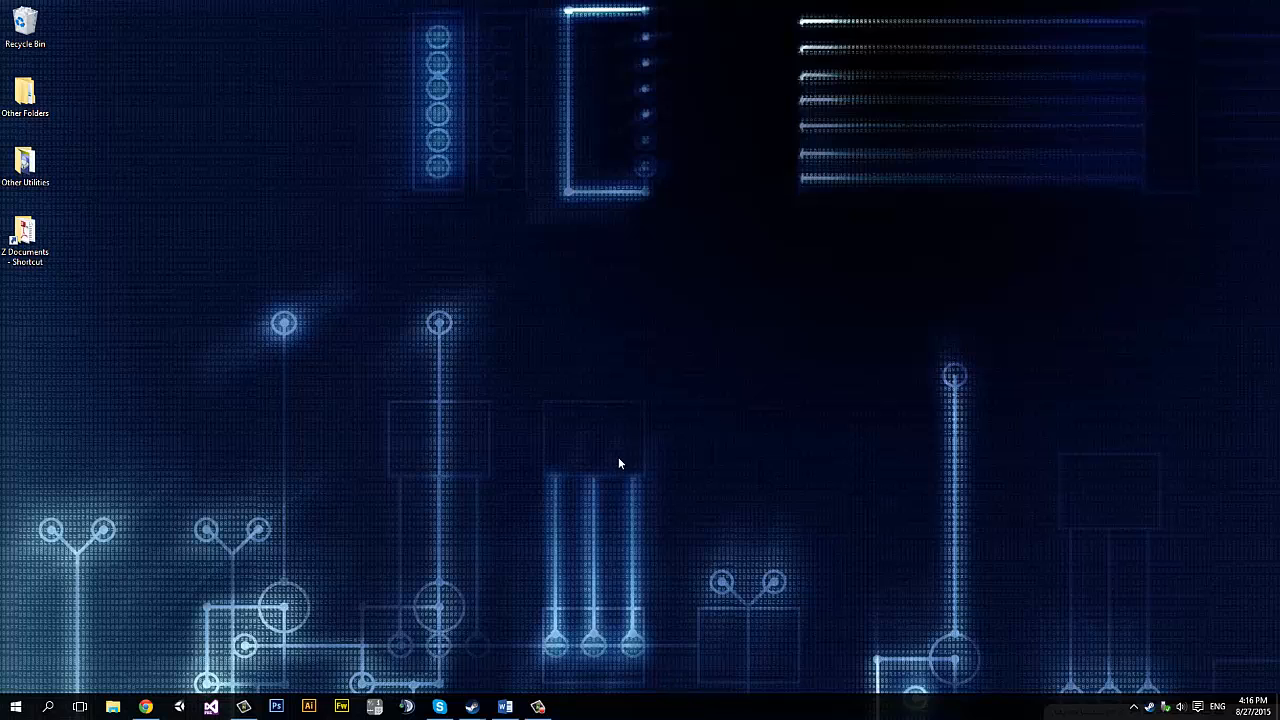
mouse_move(615, 461)
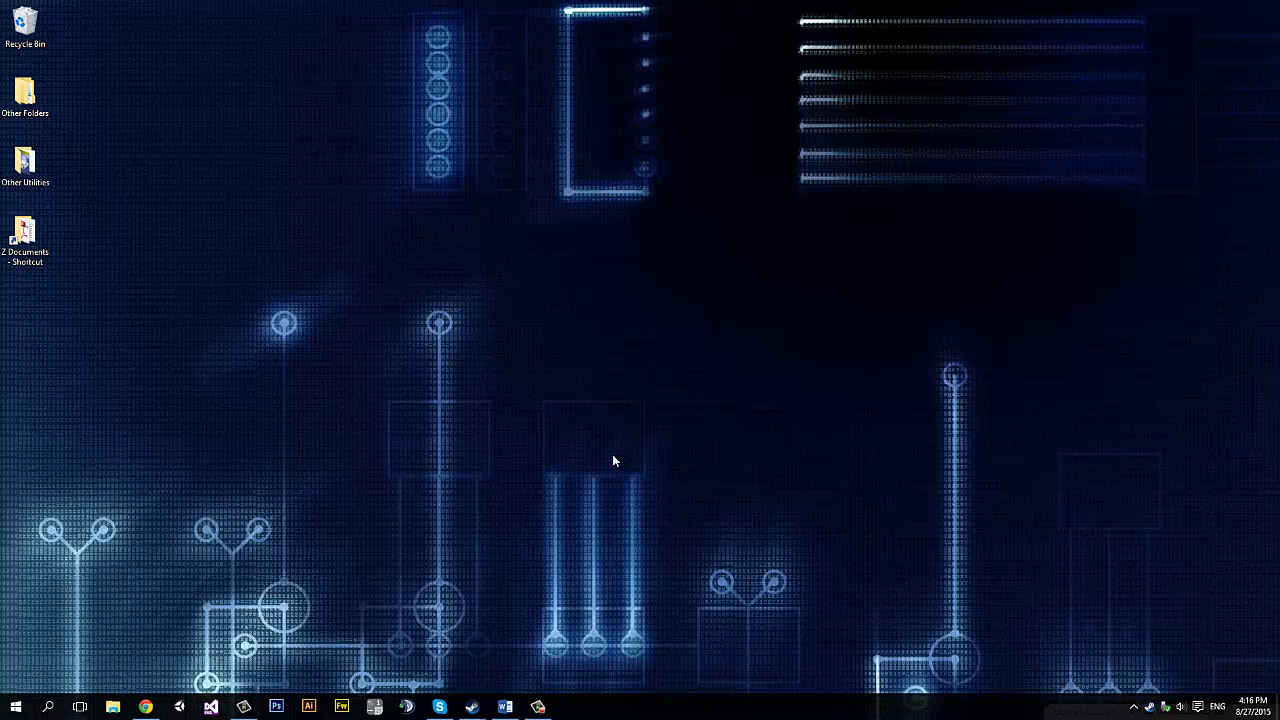
mouse_move(575, 454)
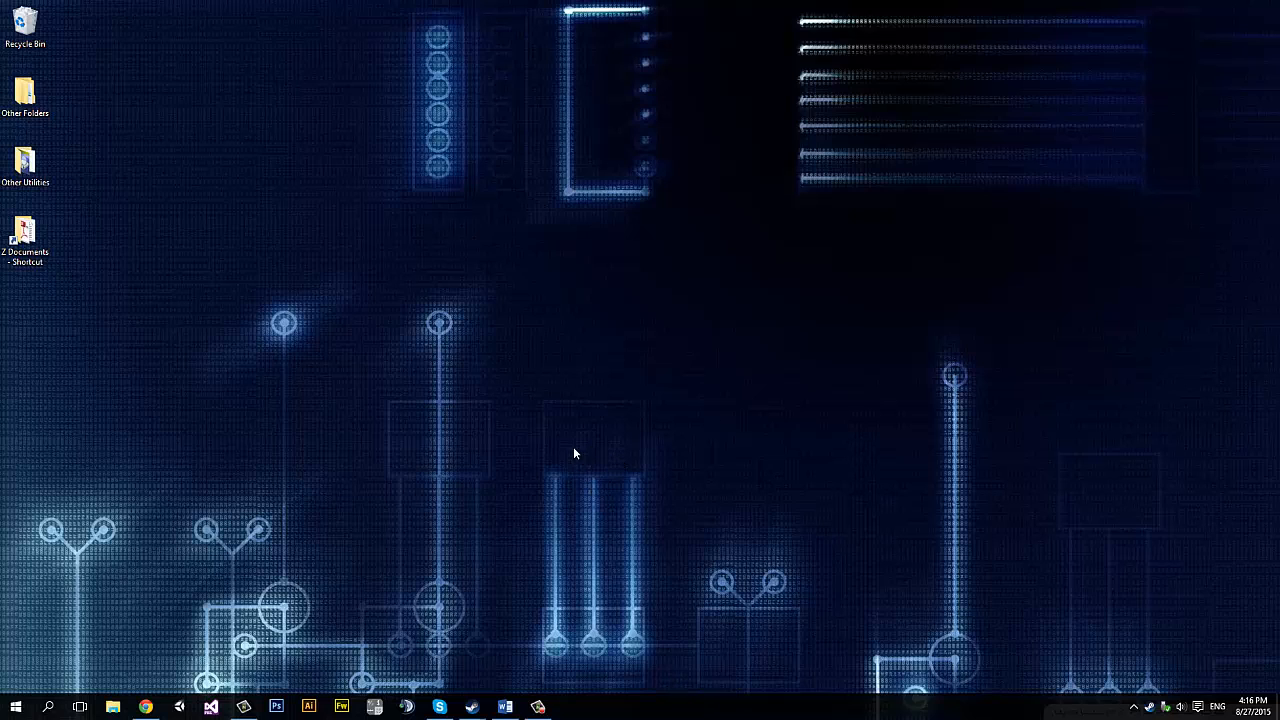
mouse_move(583, 711)
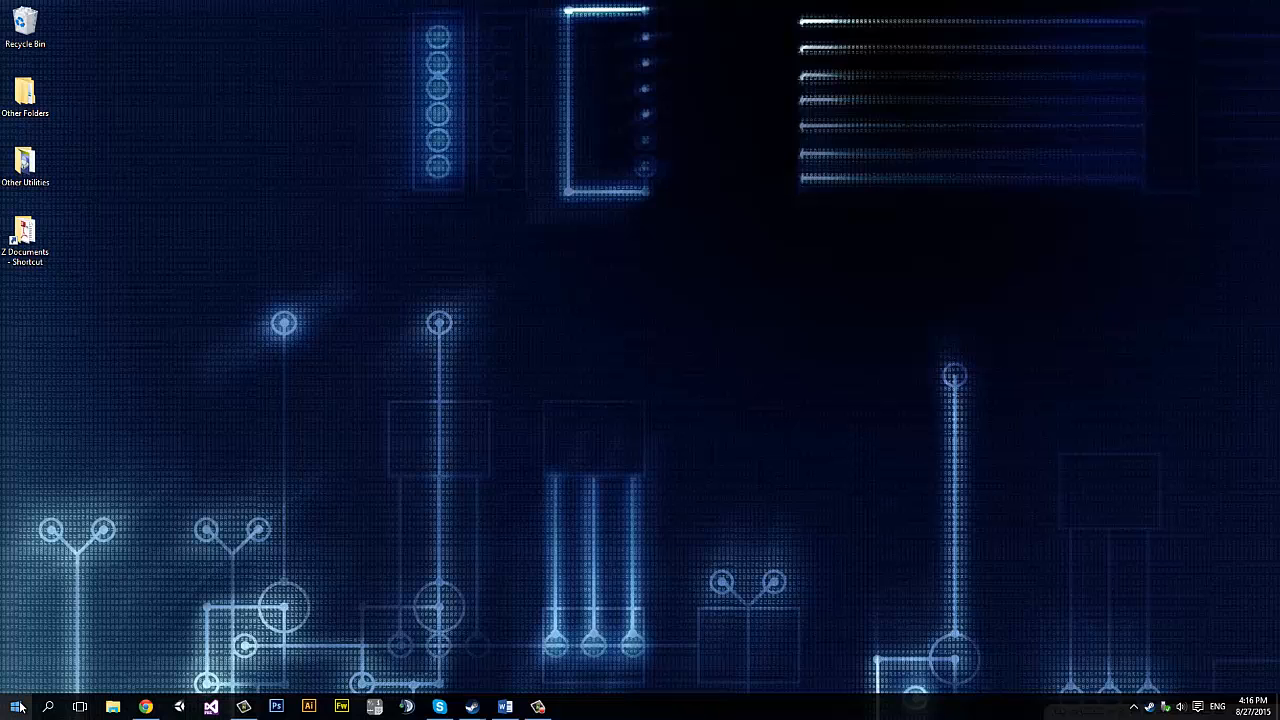
Open the Start menu to show the most-used apps and tile groups
click(17, 707)
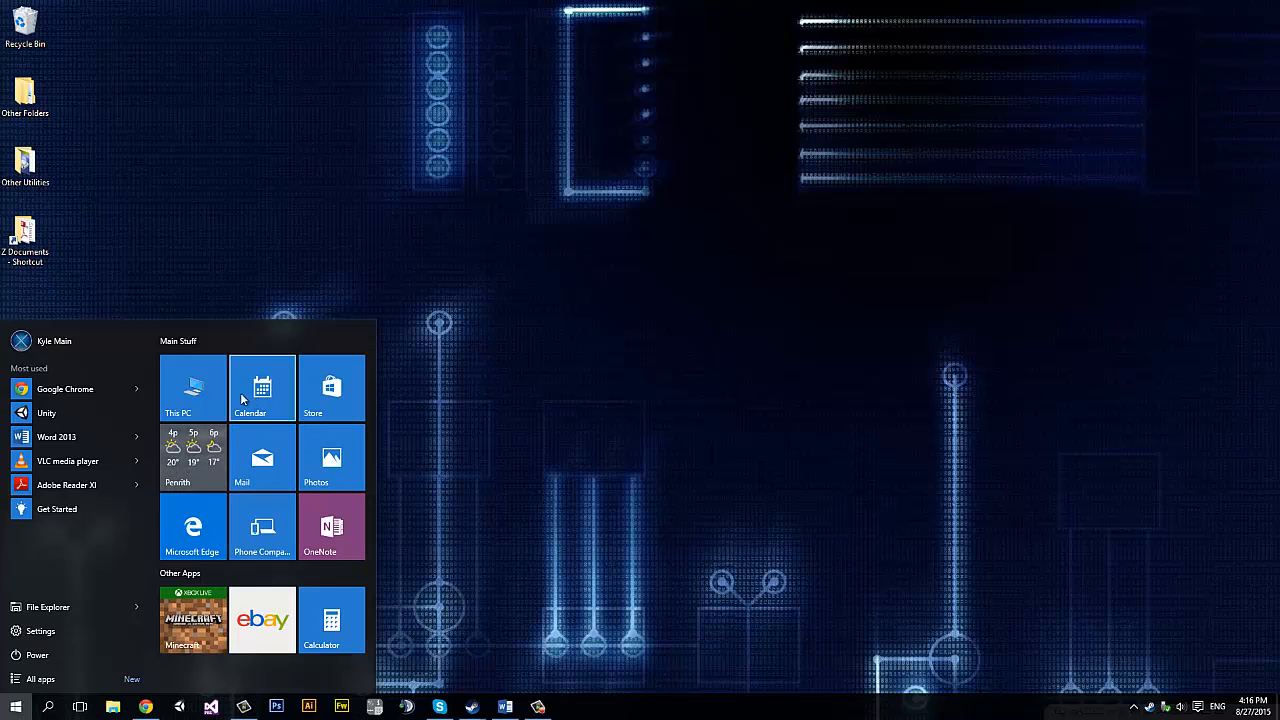
mouse_move(330, 412)
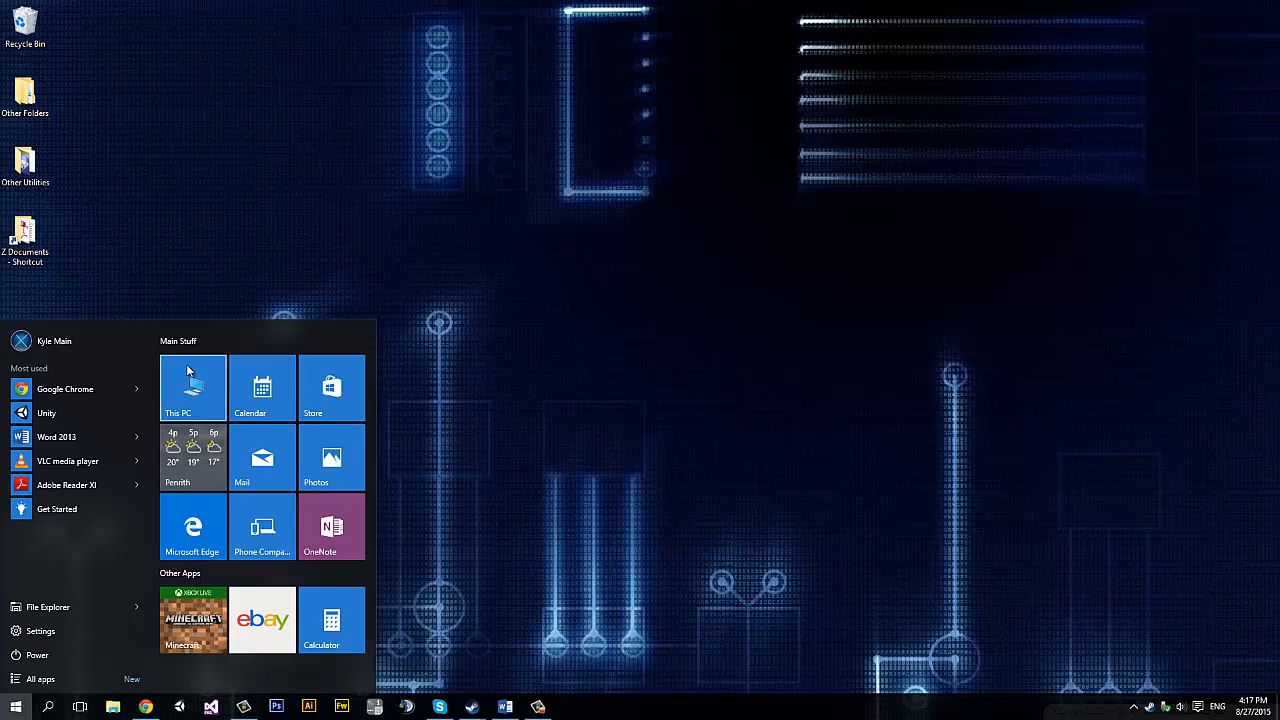
mouse_move(194, 385)
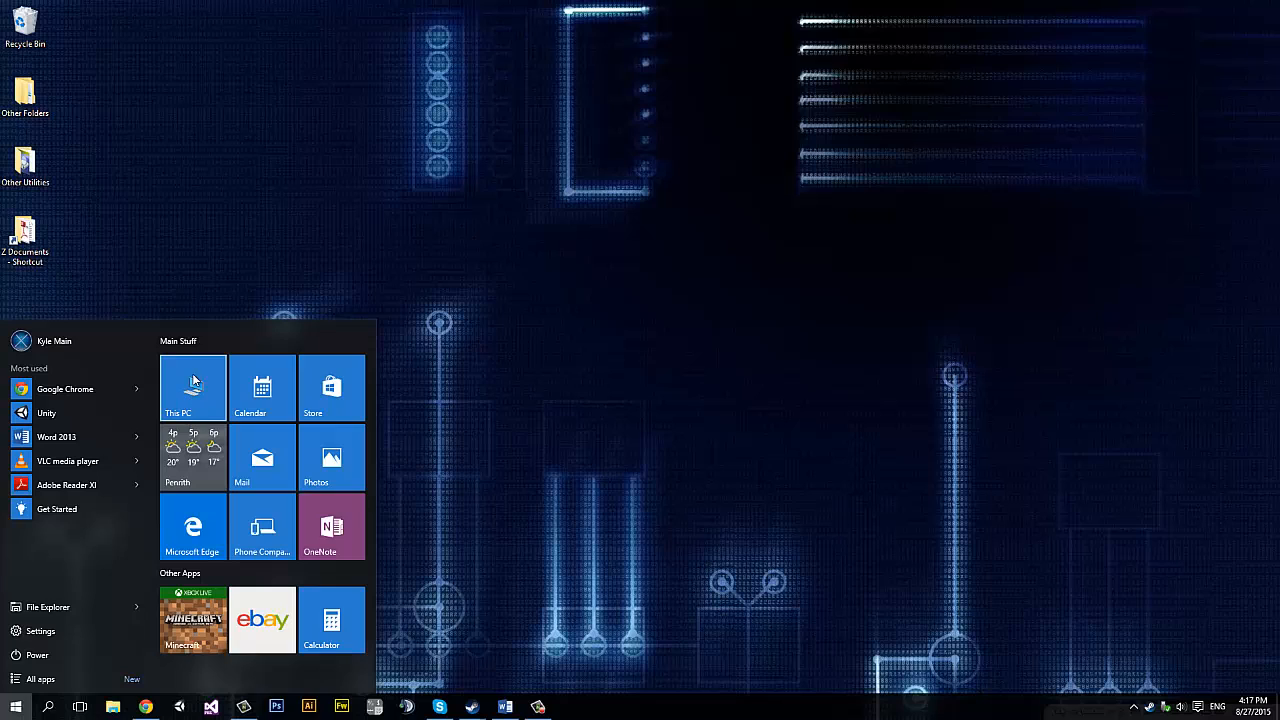
right_click(193, 388)
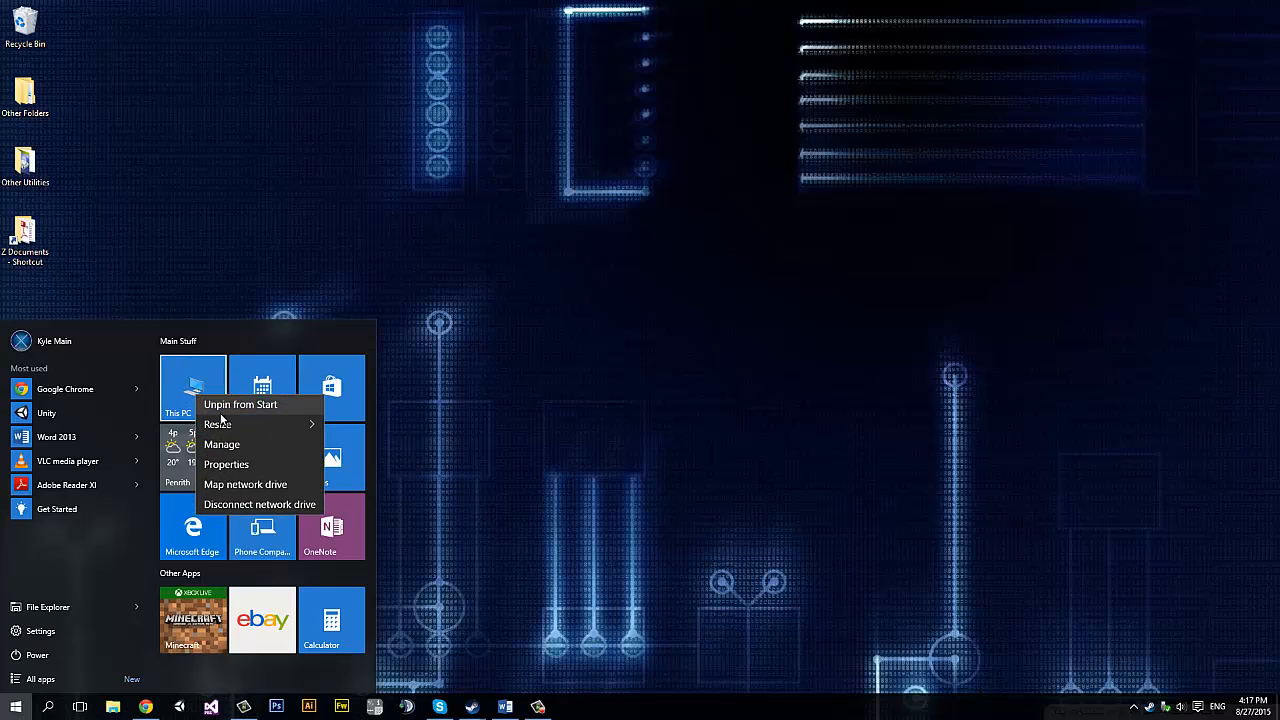
click(262, 388)
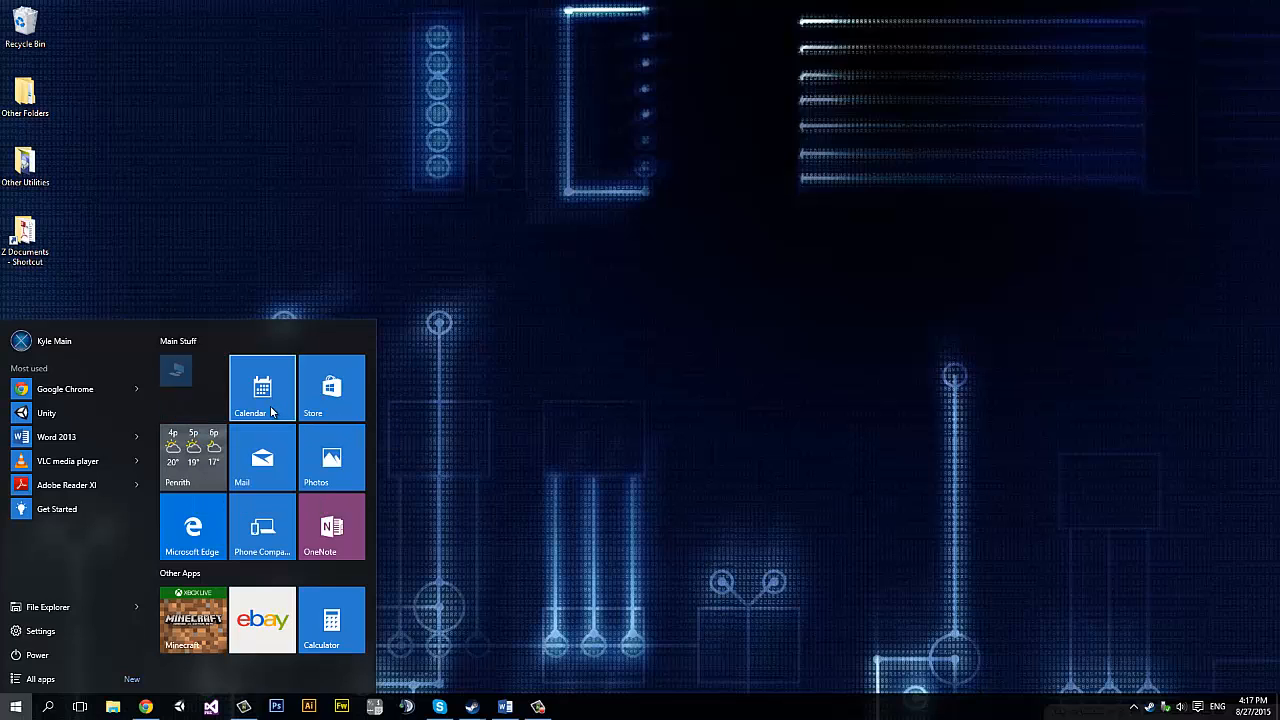
mouse_move(176, 371)
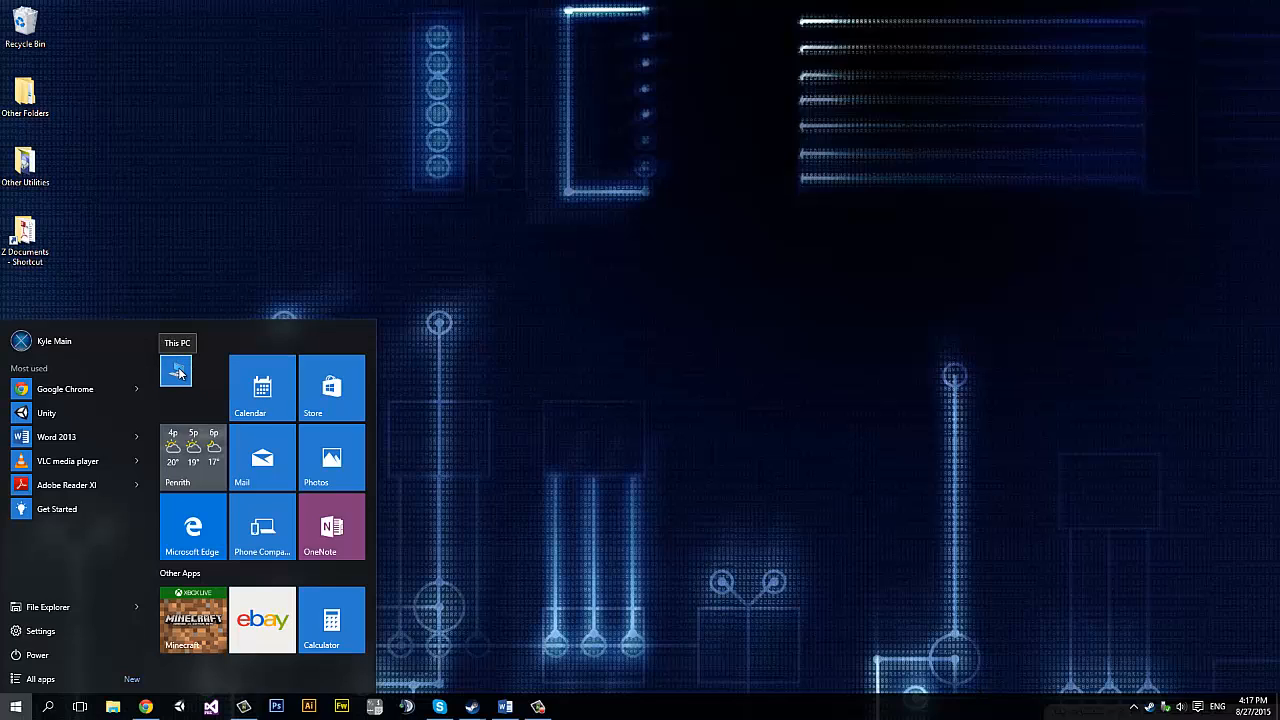
right_click(177, 370)
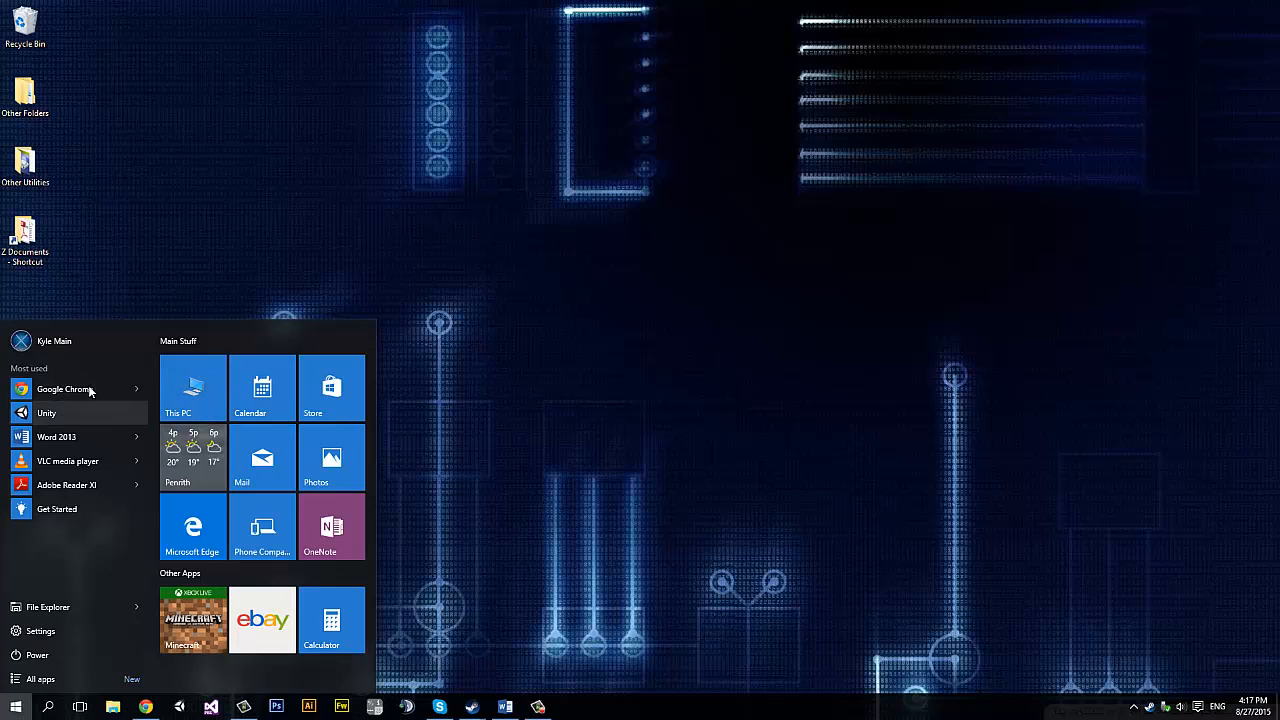
mouse_move(67, 461)
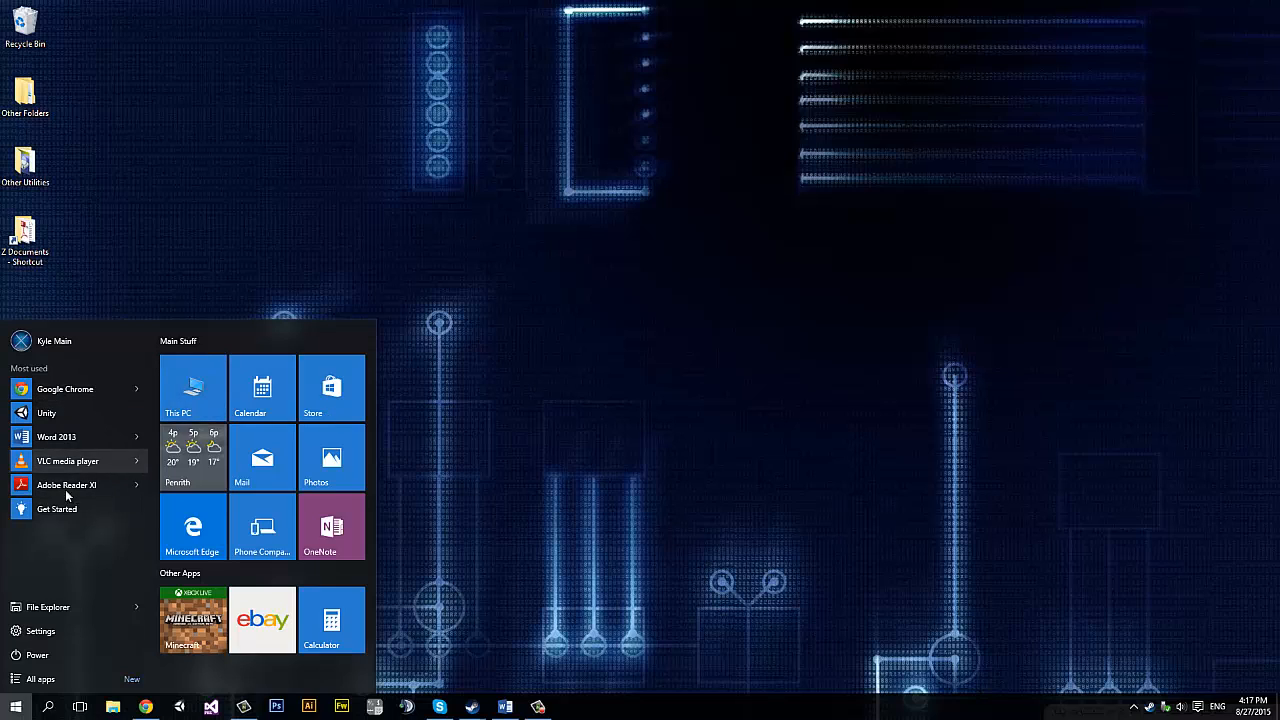
mouse_move(67, 485)
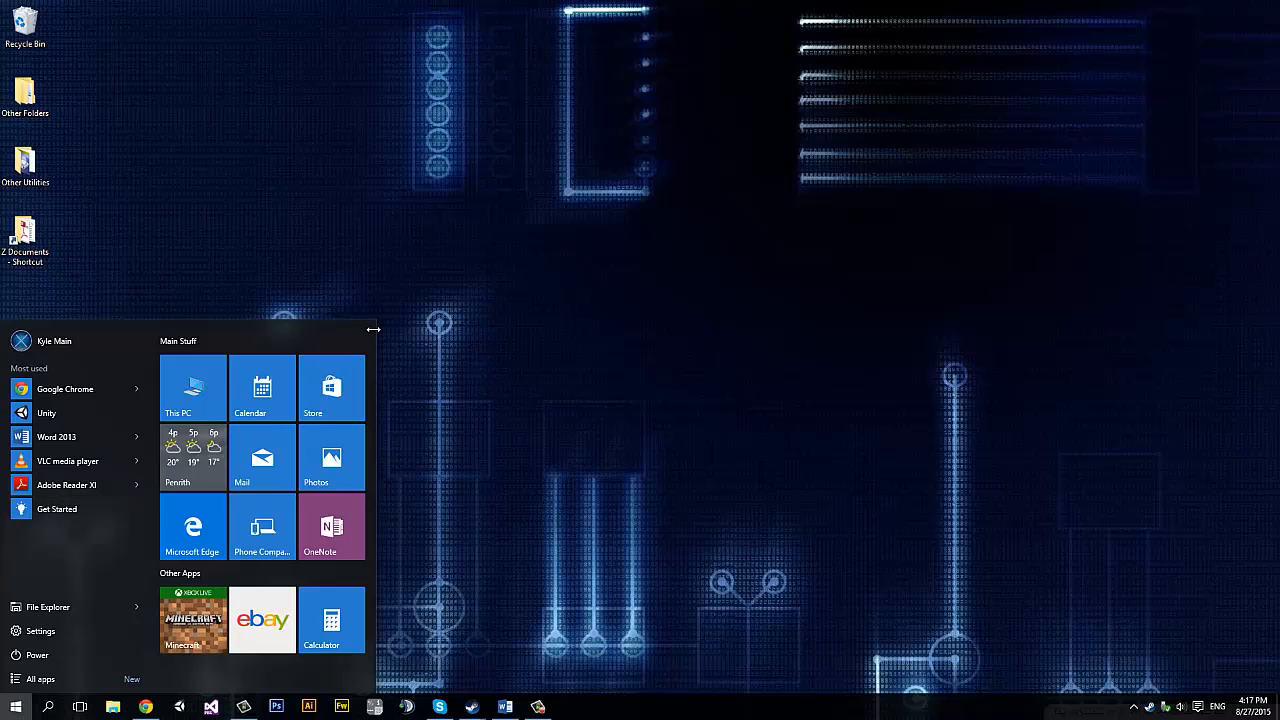
mouse_move(374, 330)
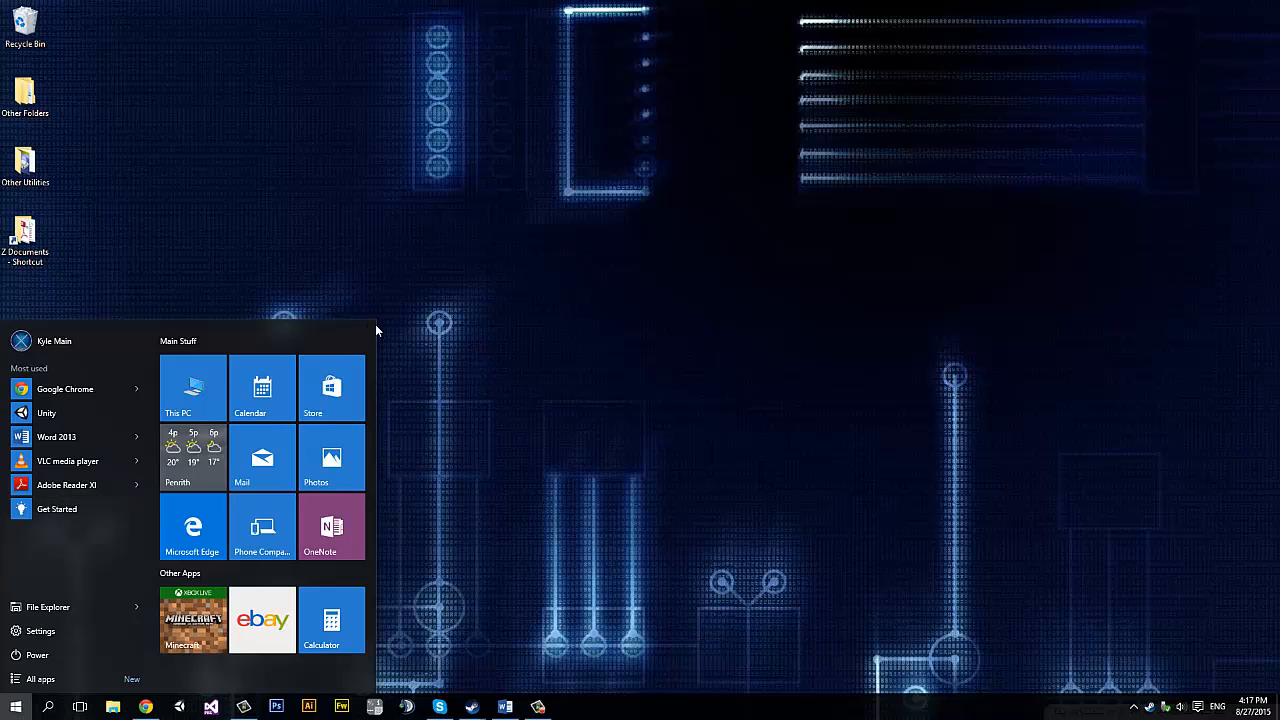
mouse_move(575, 298)
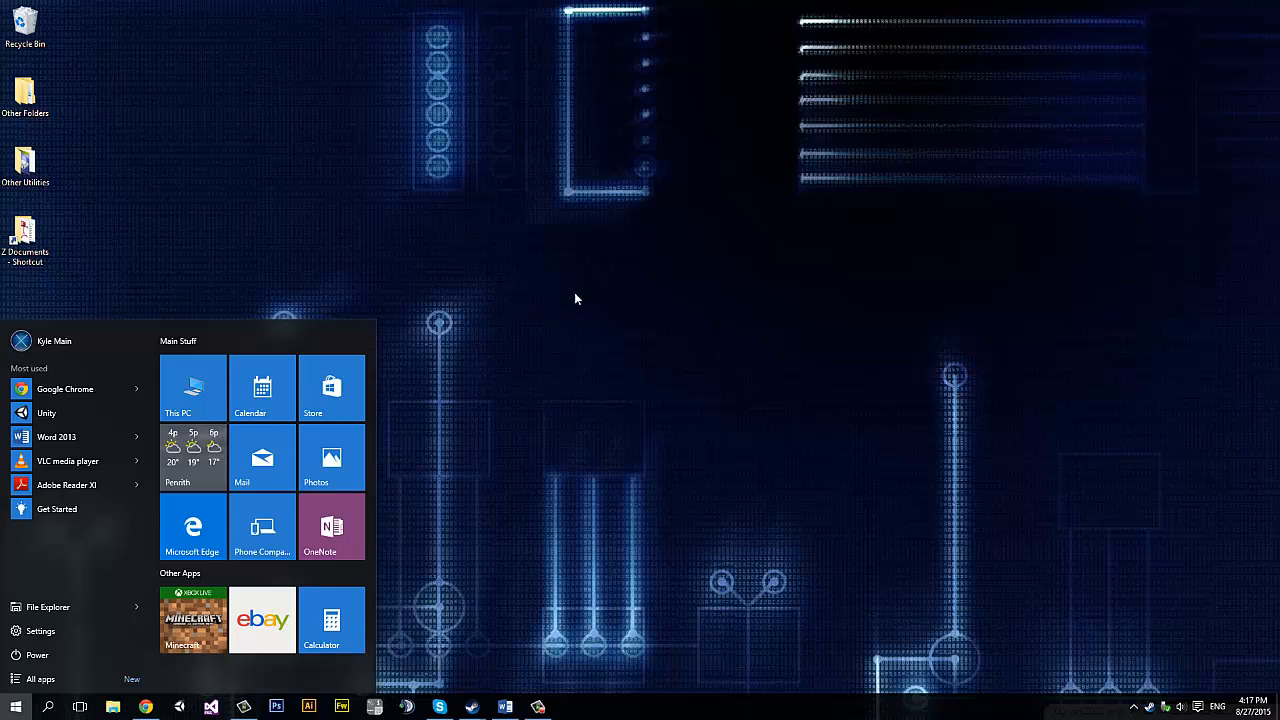
mouse_move(37, 654)
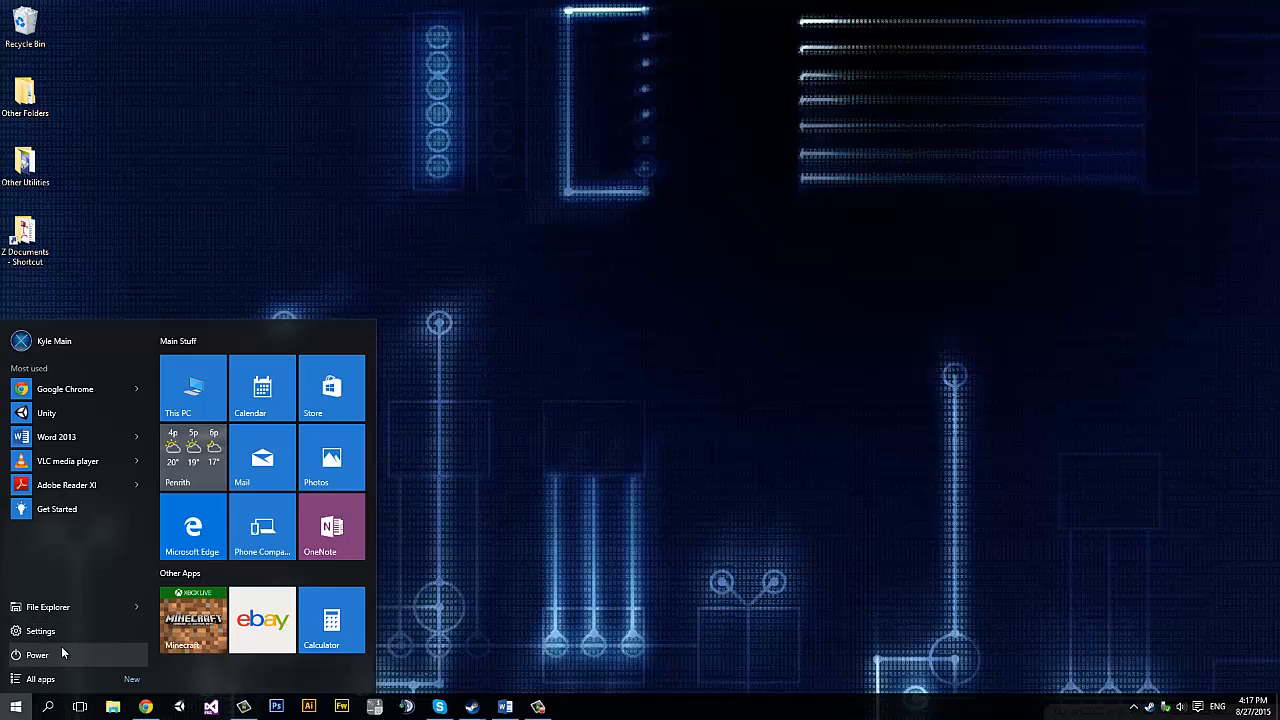
View the Sleep, Shut down and Restart power options, dismiss them, and close Start
click(37, 654)
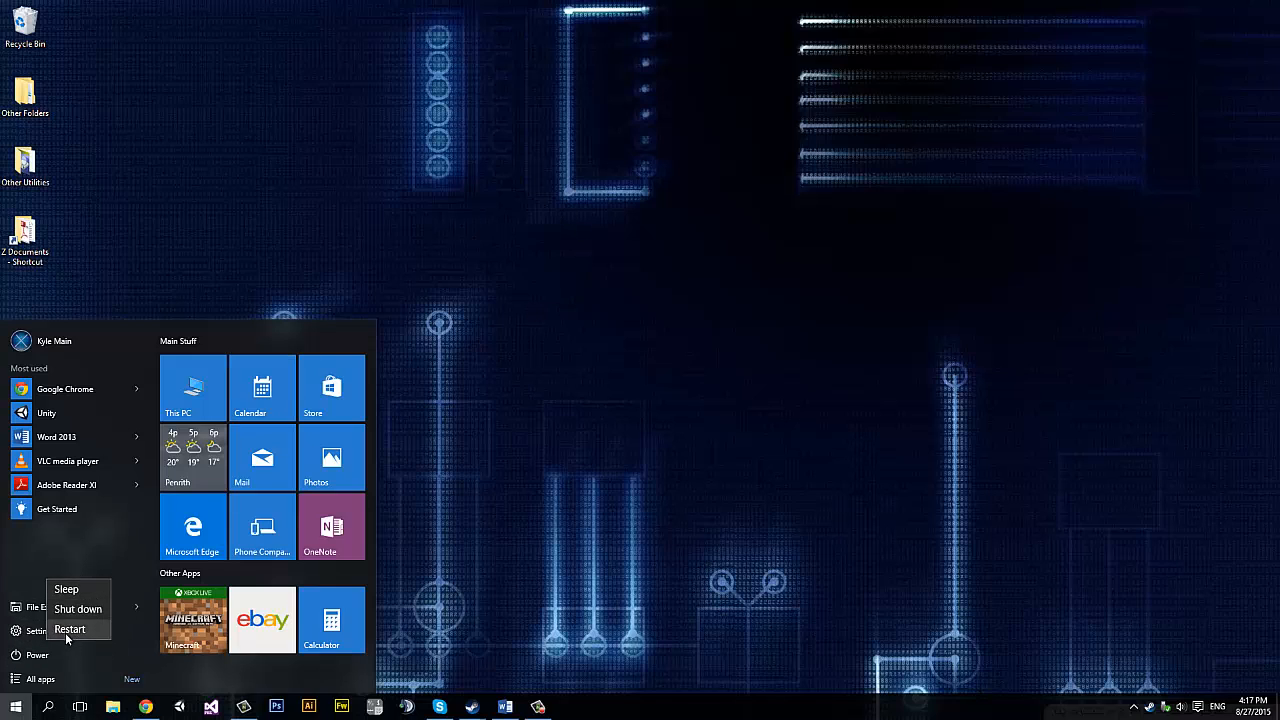
click(37, 655)
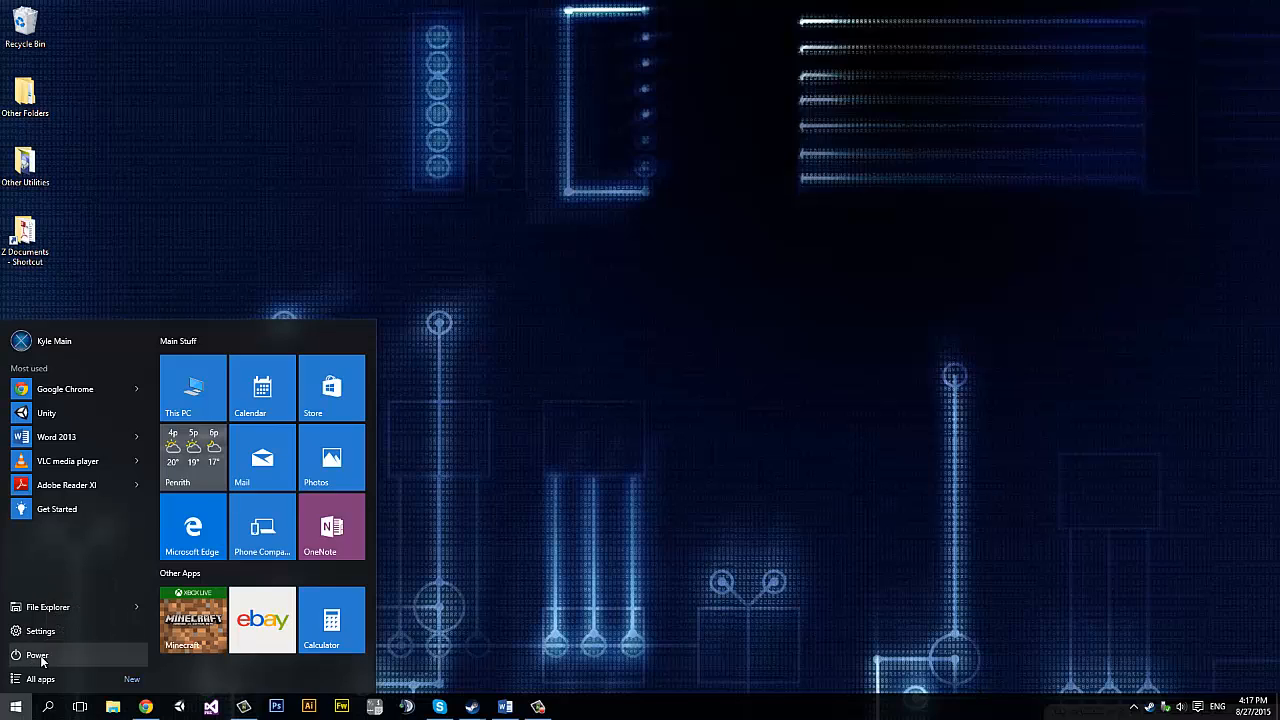
click(37, 655)
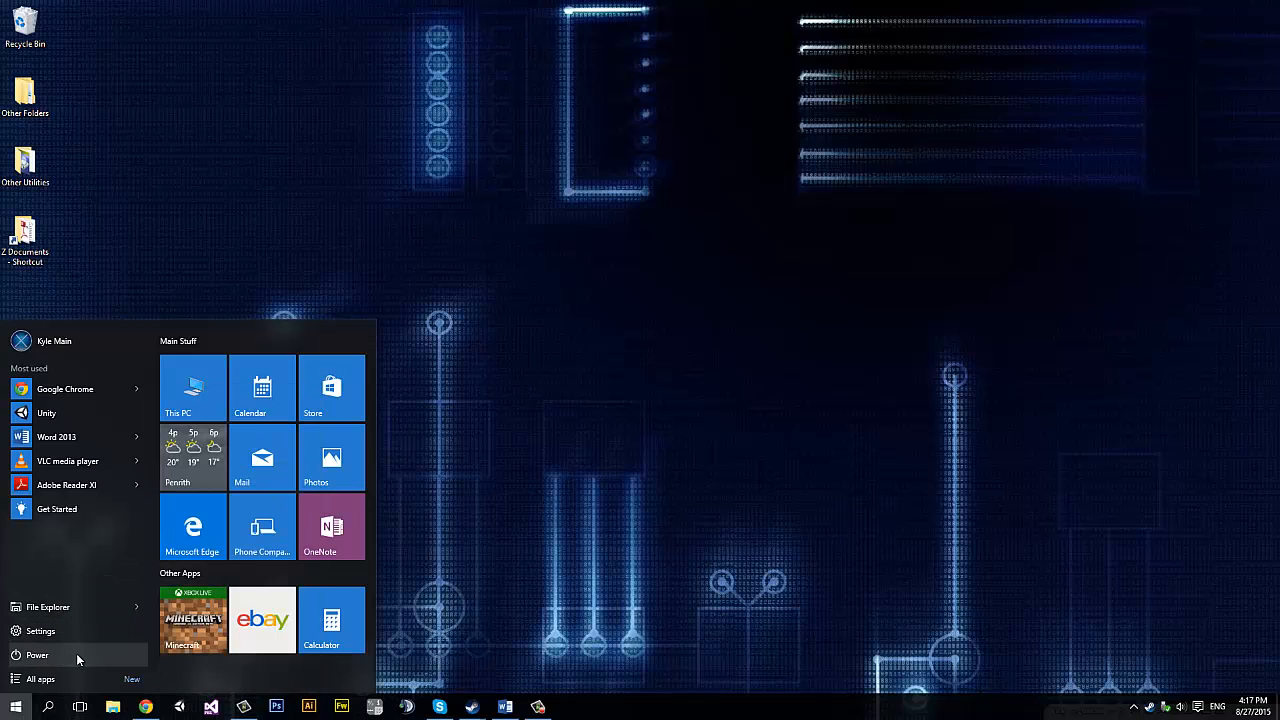
click(37, 655)
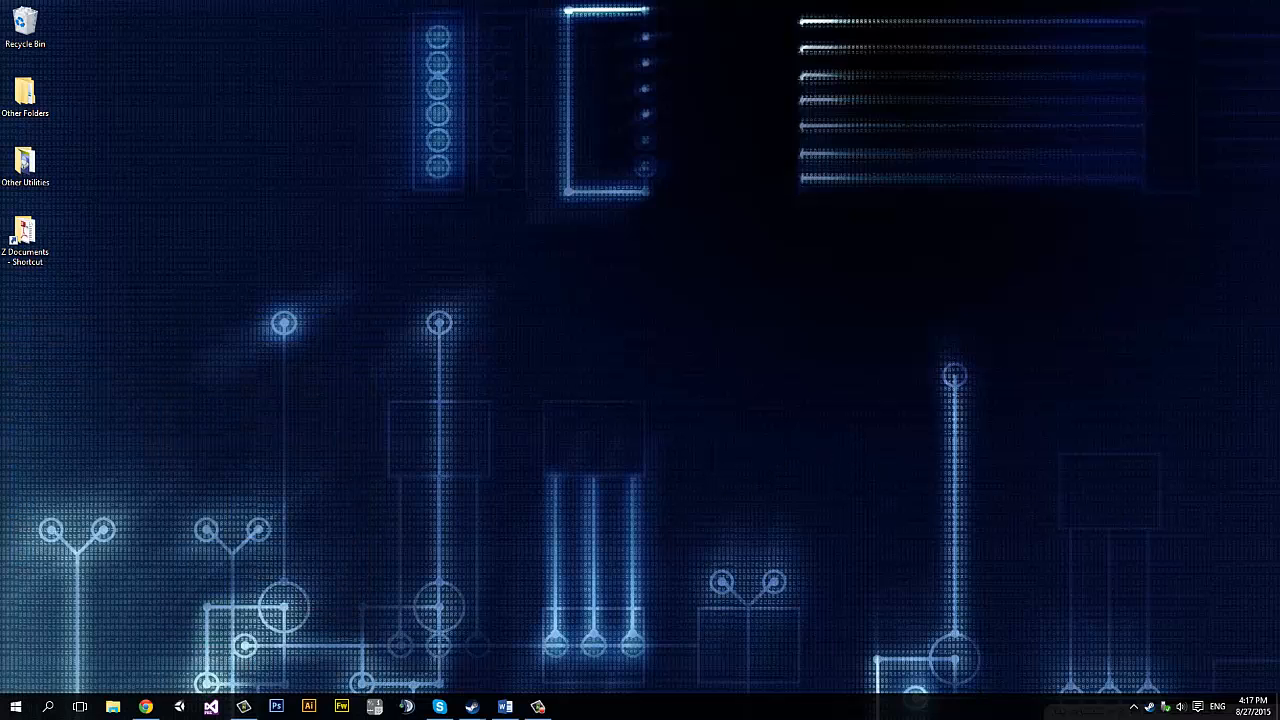
mouse_move(688, 288)
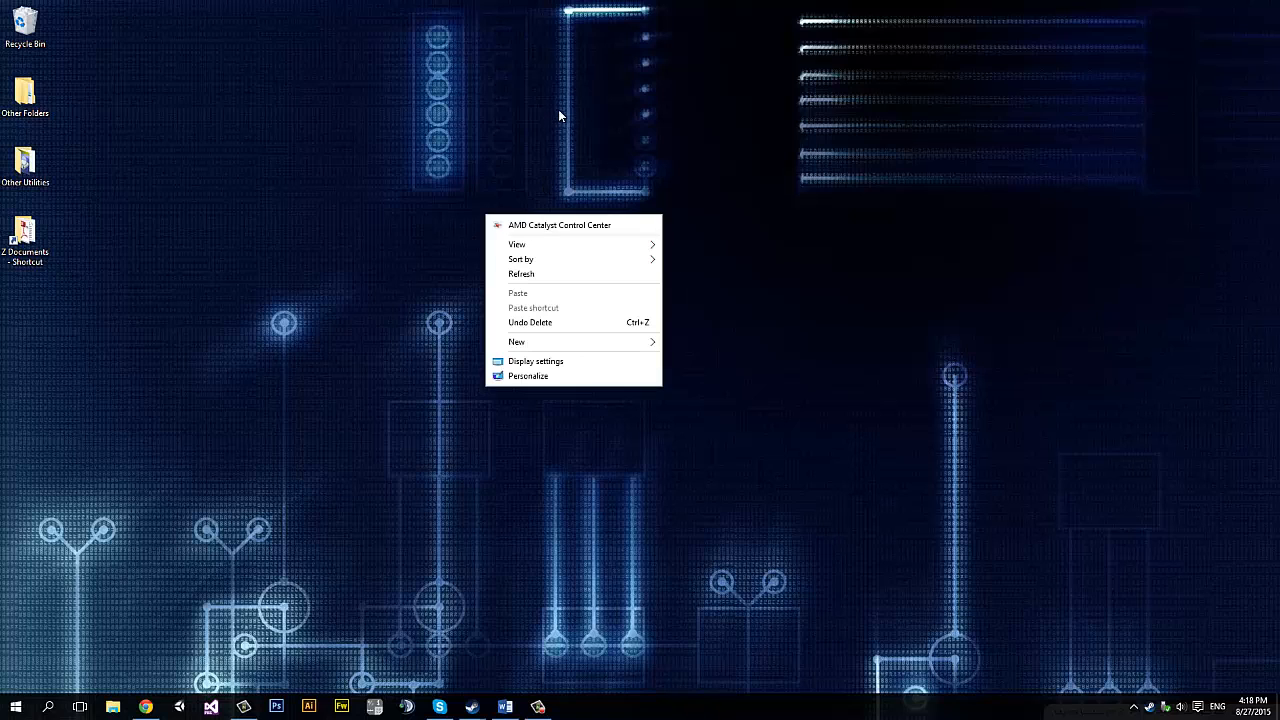
Dismiss the desktop right-click menu without choosing anything
click(539, 403)
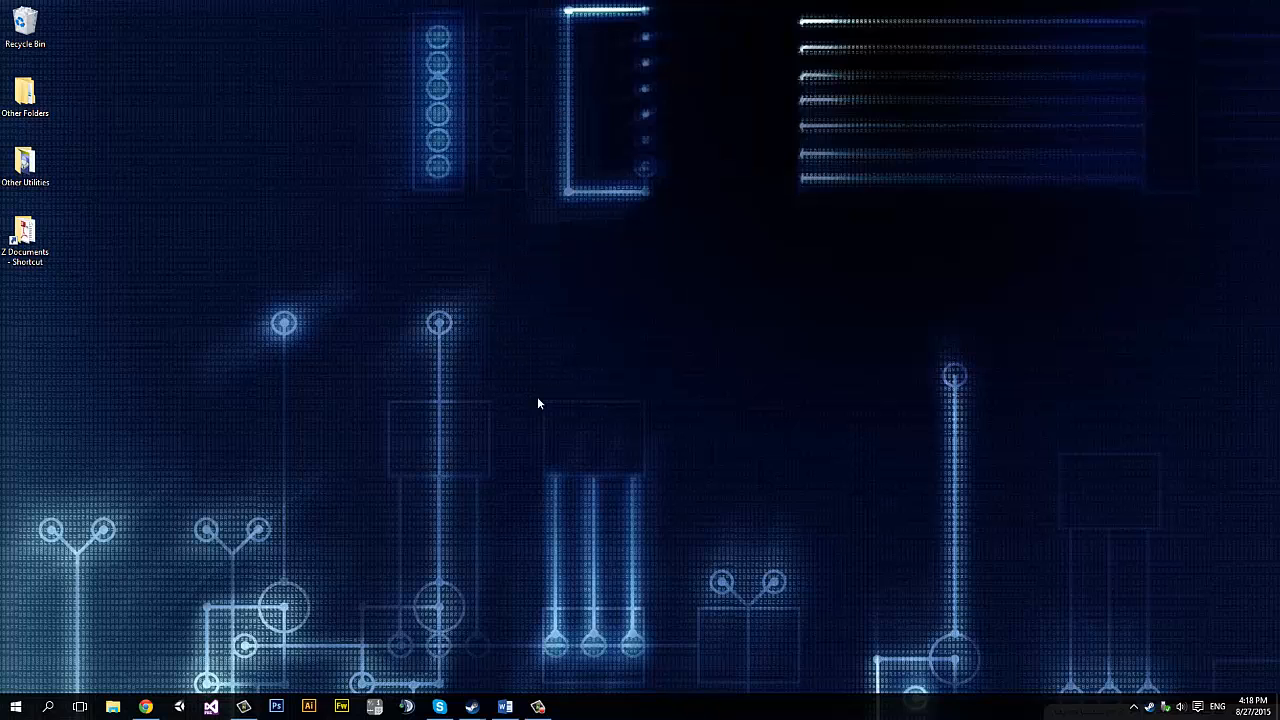
mouse_move(527, 233)
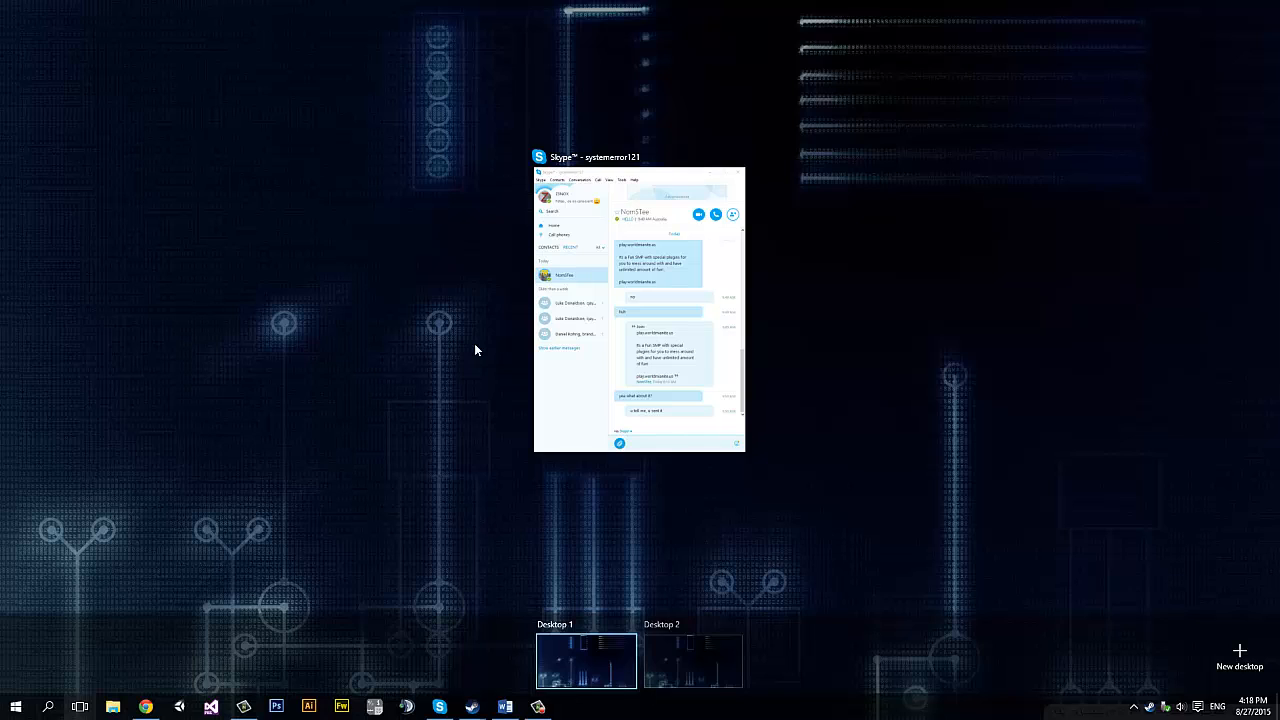
mouse_move(778, 363)
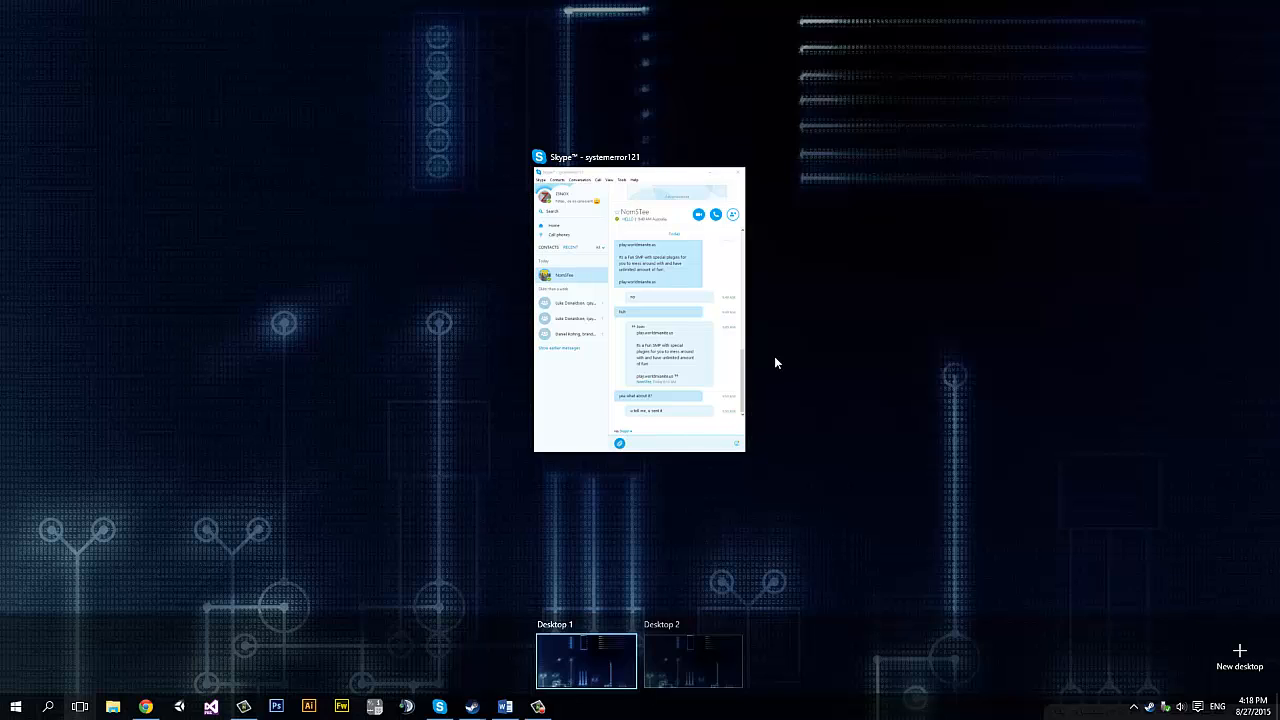